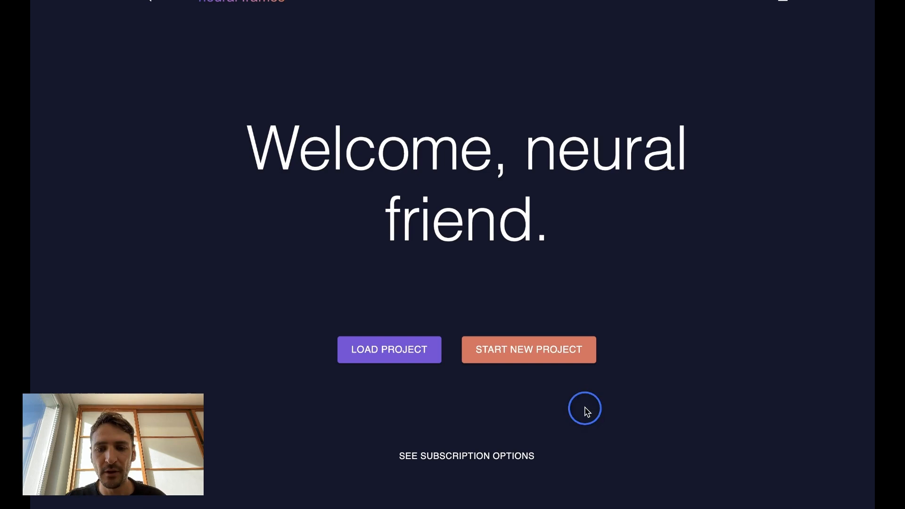
Load the existing project built on the hypnotizing trimmed.wav audio track.
left_click(528, 349)
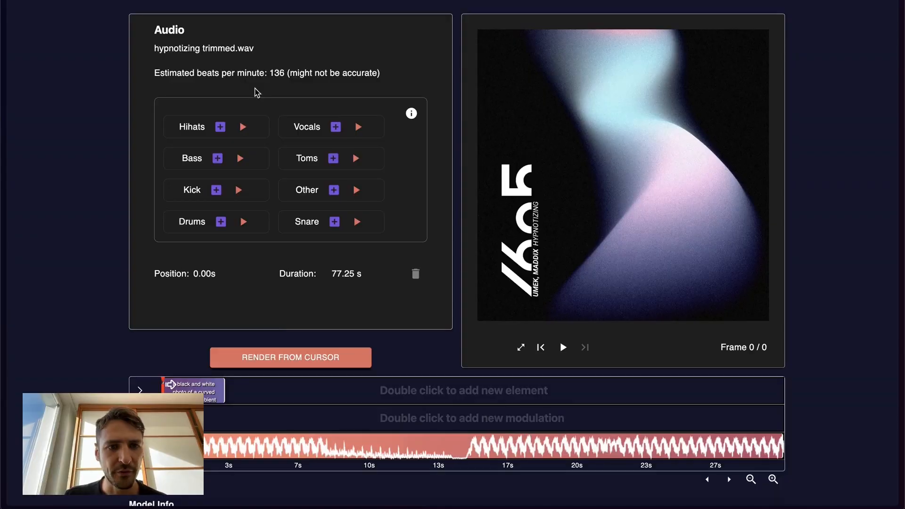
mouse_move(240, 190)
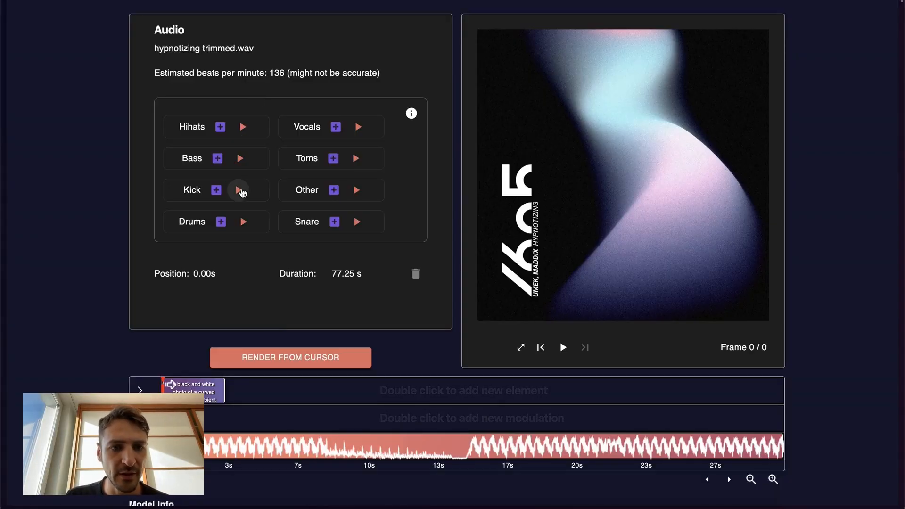
Audition the isolated Kick stem briefly, then stop its playback.
left_click(242, 189)
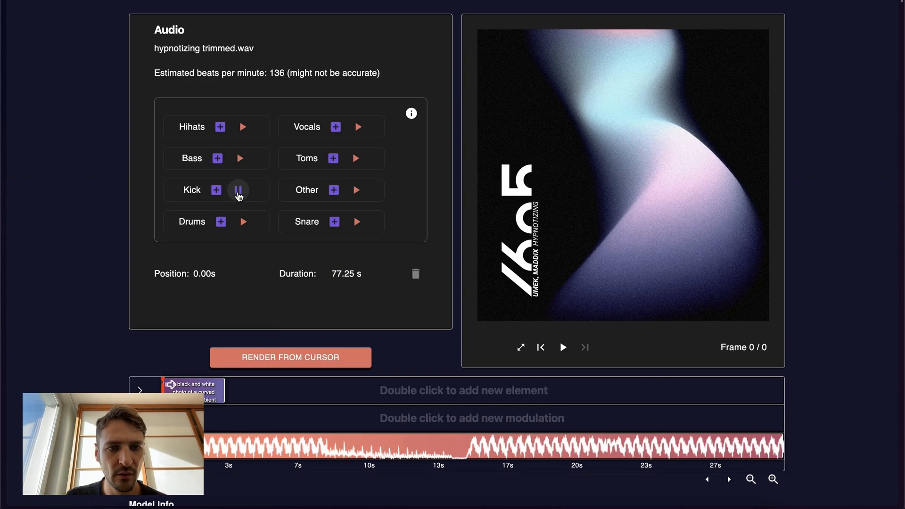
left_click(356, 221)
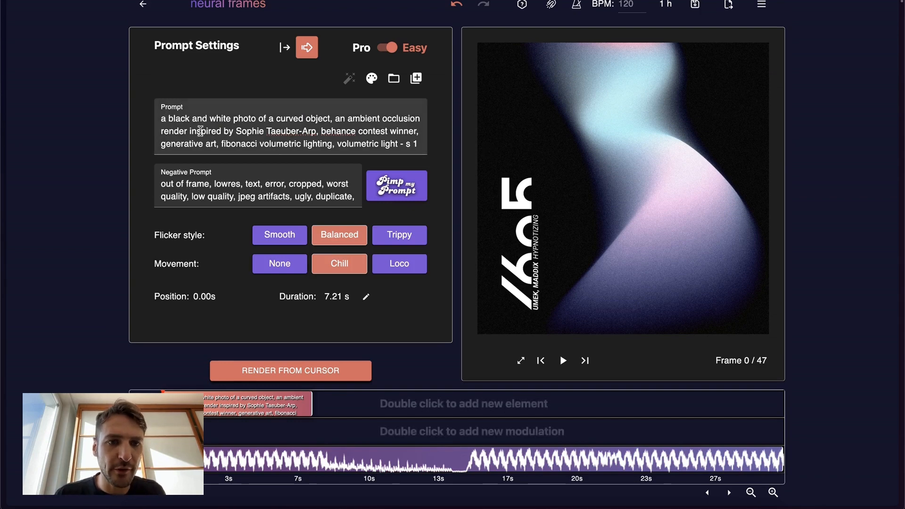
Rewrite the prompt as 'a purple and teal render' of the curved object and set Strength 0,34 in Pro mode.
type("purpl")
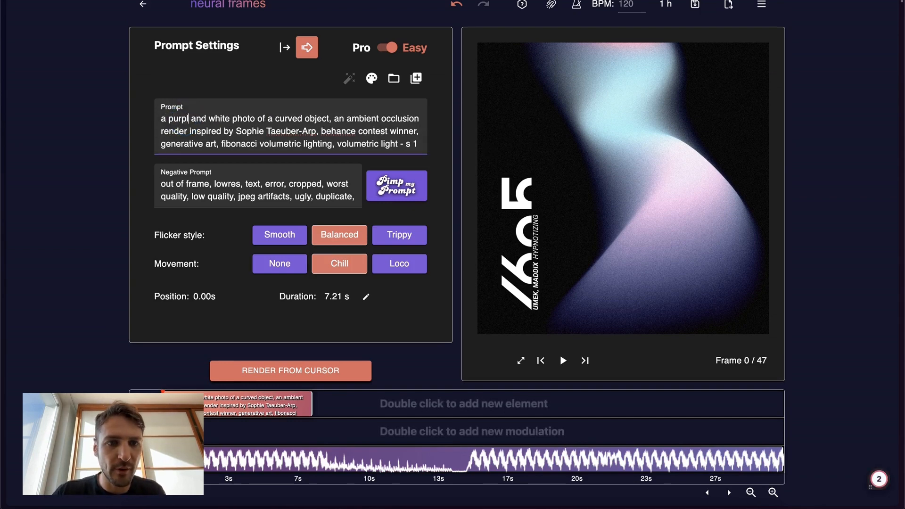
double_click(240, 119)
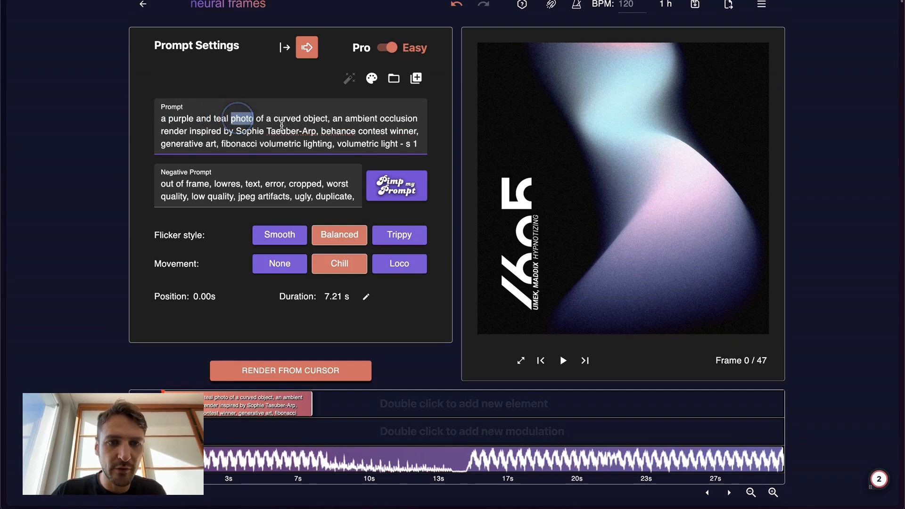
left_click(386, 48)
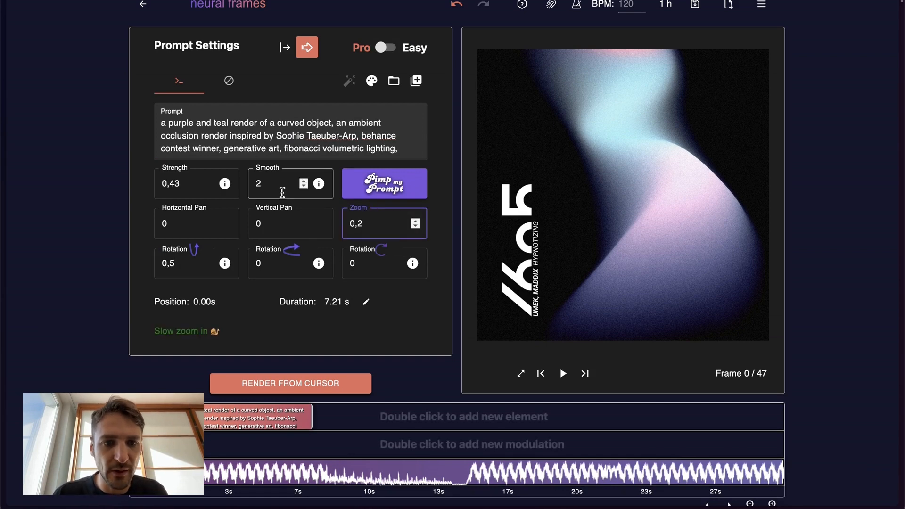
left_click(196, 183)
type("0,34")
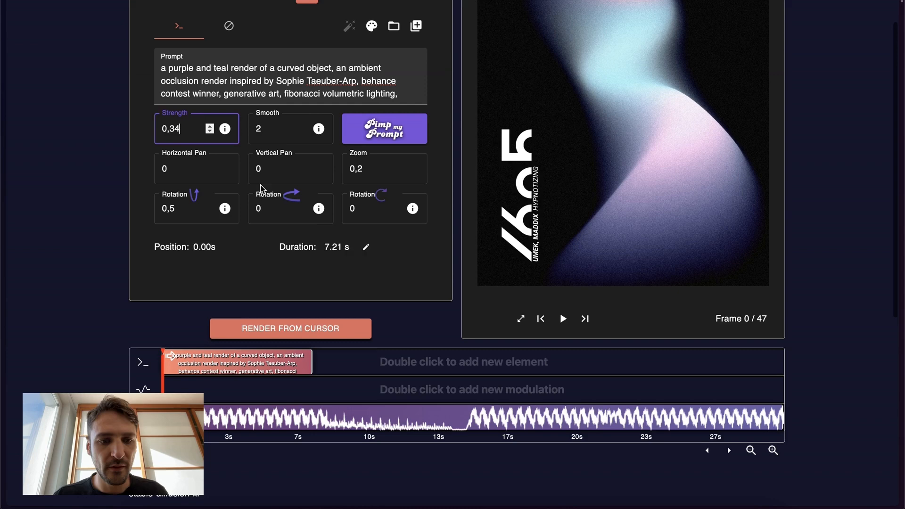
Add a new modulation clip on the timeline under the first prompt.
double_click(268, 390)
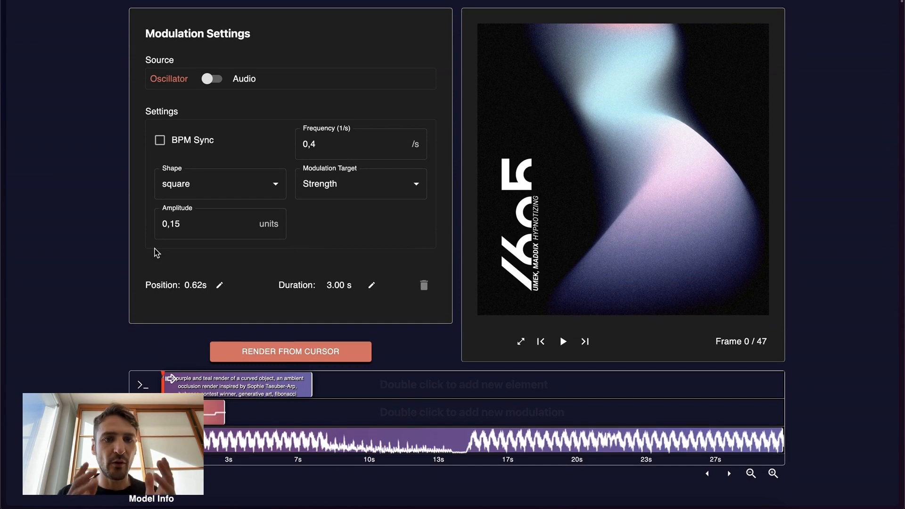
Drive the Strength modulation from the Kick audio stem at amplitude 0,2.
left_click(212, 78)
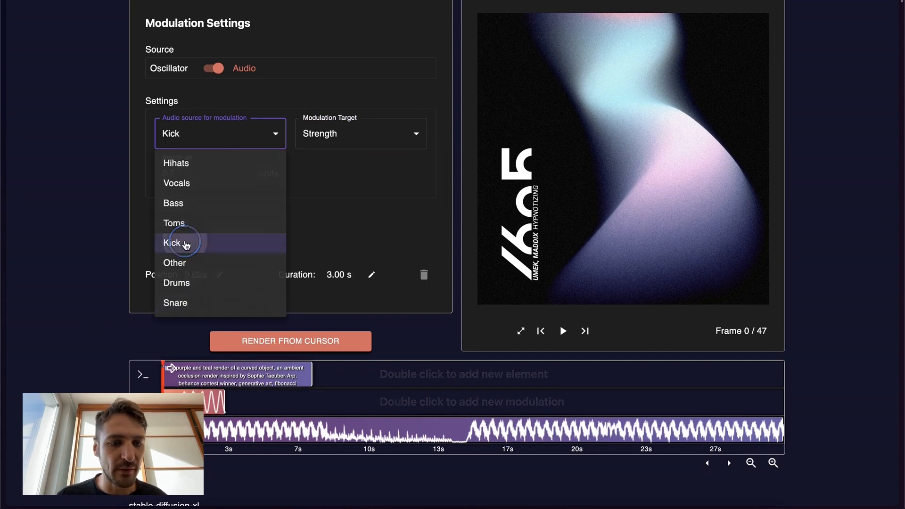
left_click(185, 242)
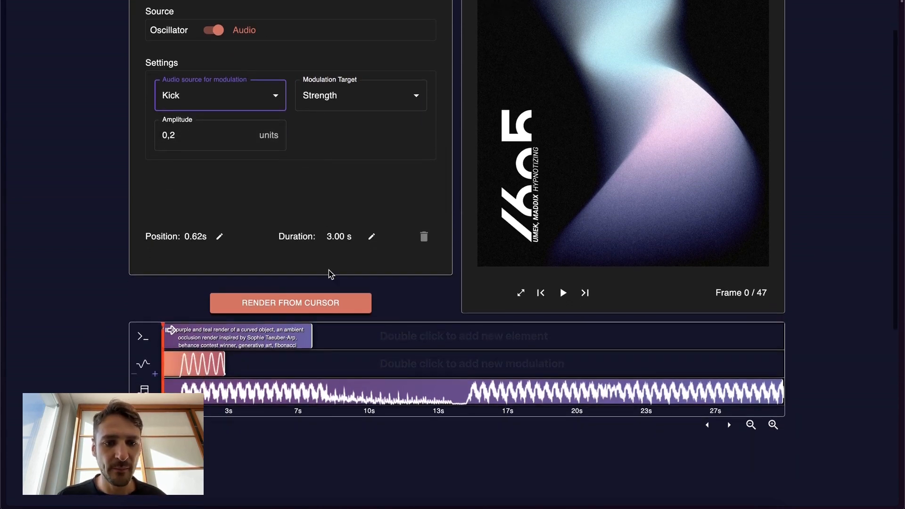
scroll("down", 3)
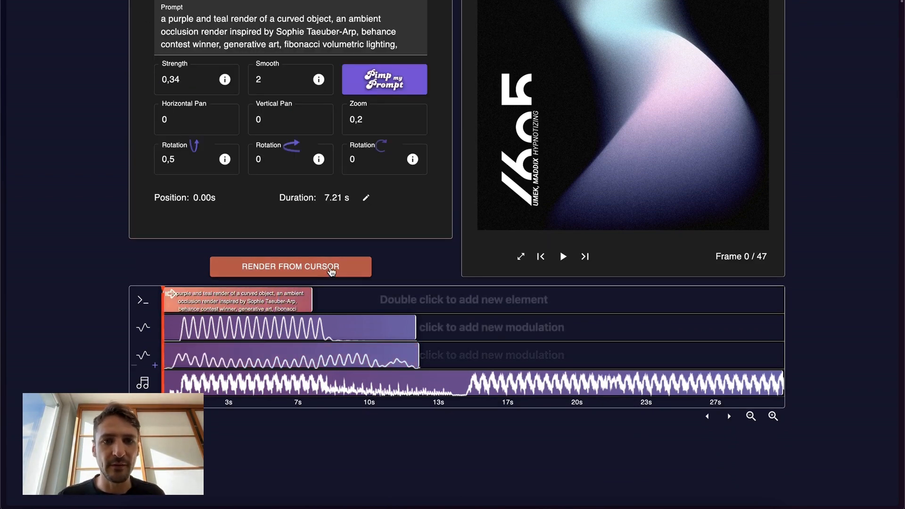
Start a render from the cursor with the new modulations, then interrupt it.
left_click(290, 266)
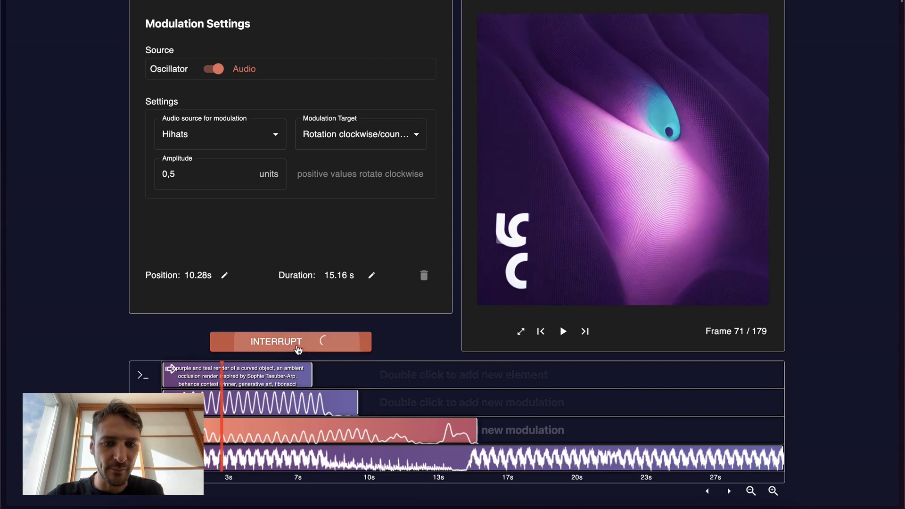
left_click(290, 342)
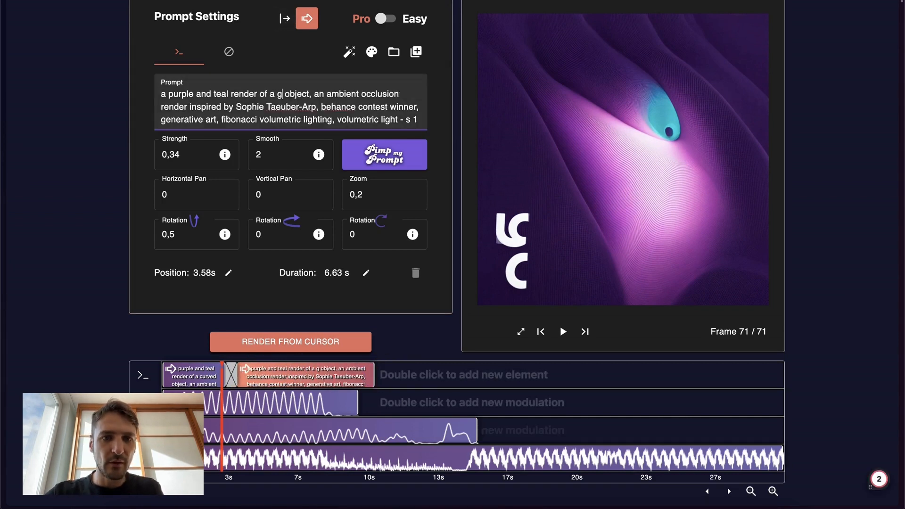
Add a second scene prompting 'spiral galaxy, cosmic' and render from the cursor again.
type("spiral galaxy, cosmic")
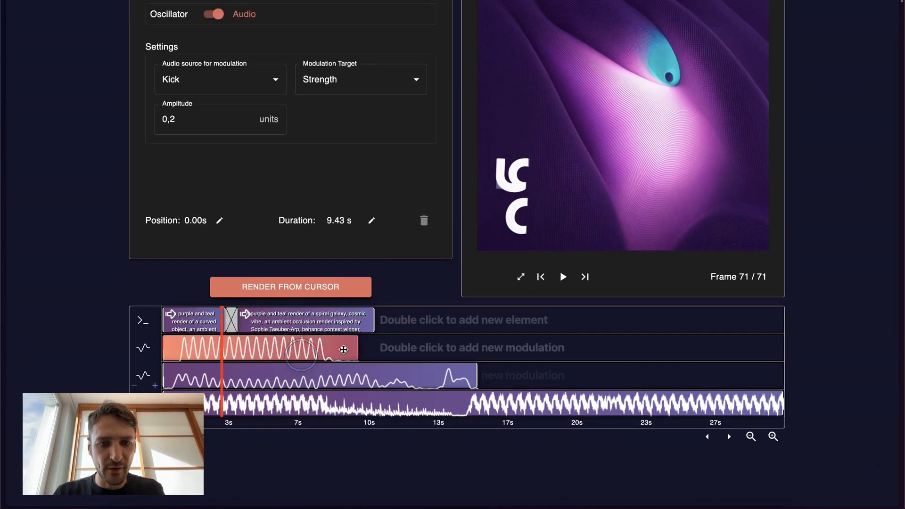
left_click(289, 286)
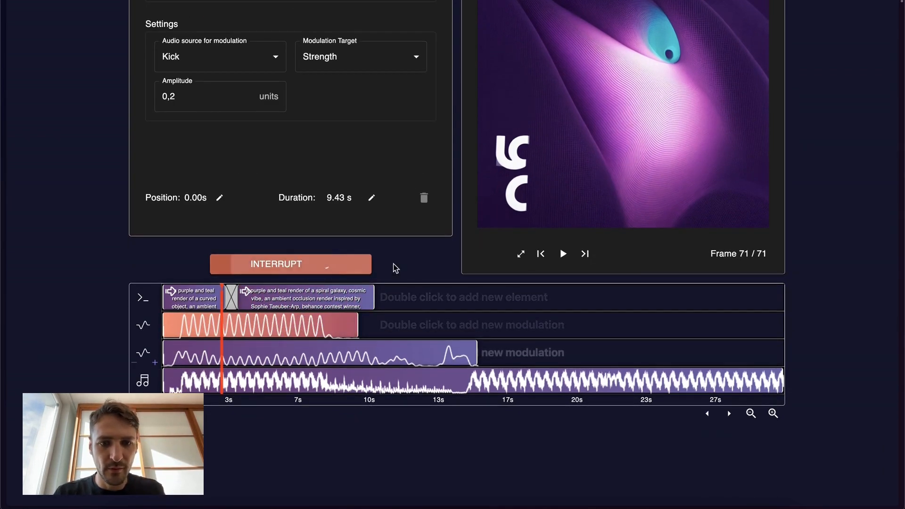
left_click(304, 296)
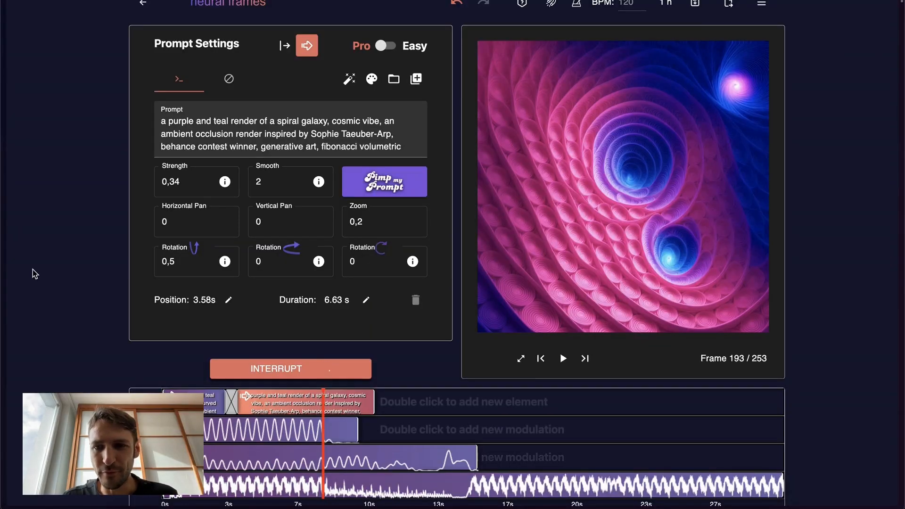
Add a third scene whose prompt ends in 'cityscape skyline'.
left_click(289, 368)
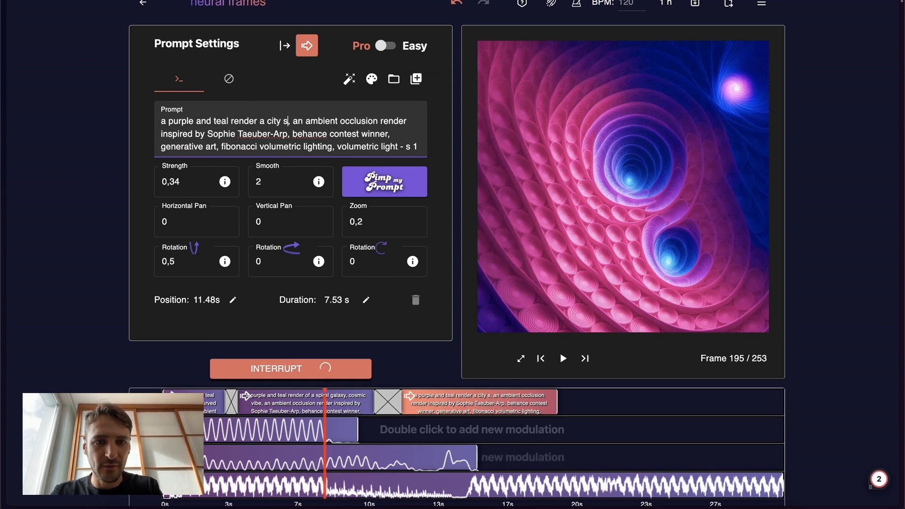
type("cape skyline")
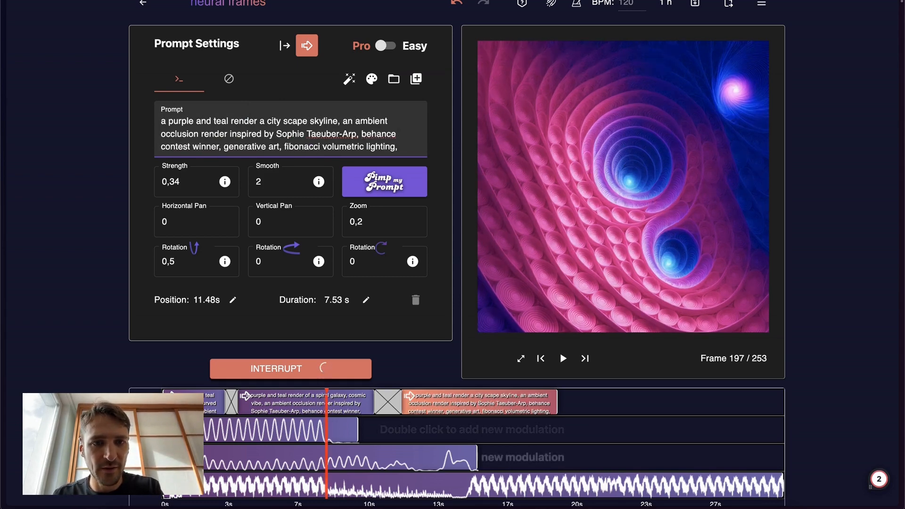
Make the new modulation Snare-driven, targeting clockwise/counterclockwise rotation at amplitude 0,5.
left_click(220, 73)
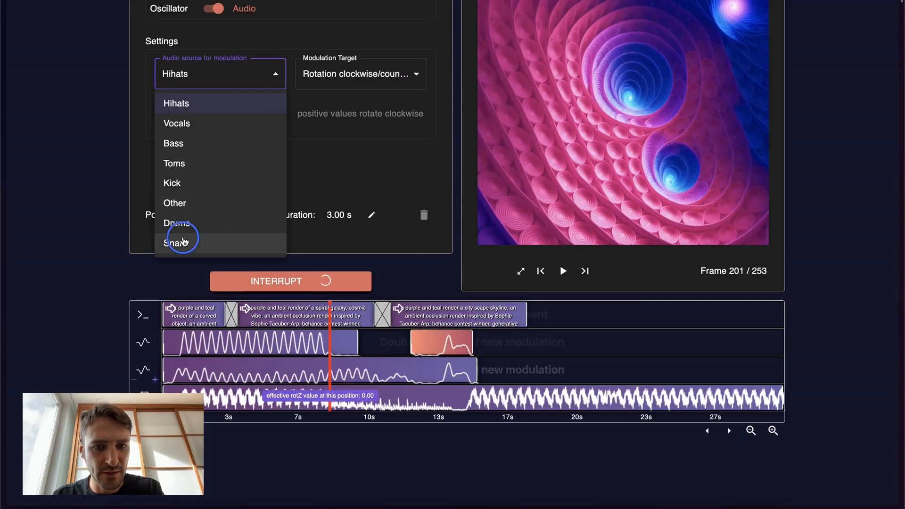
left_click(179, 241)
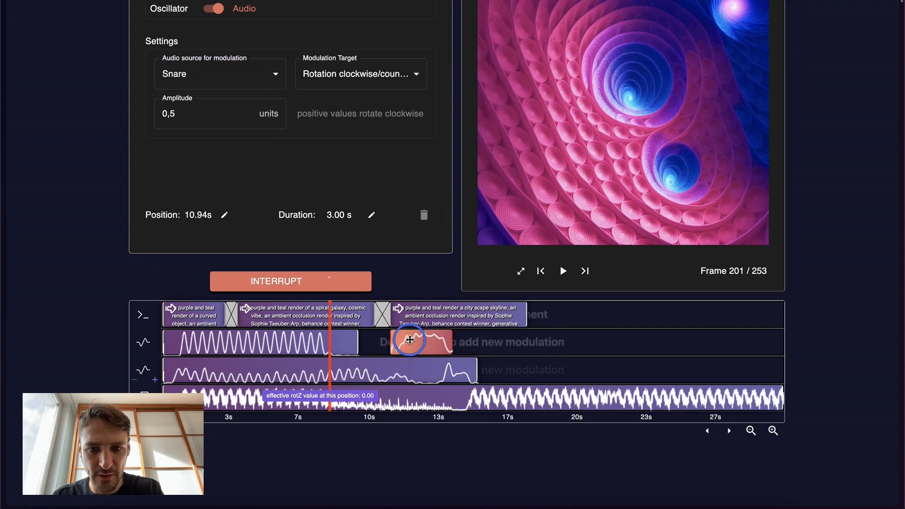
left_click(360, 74)
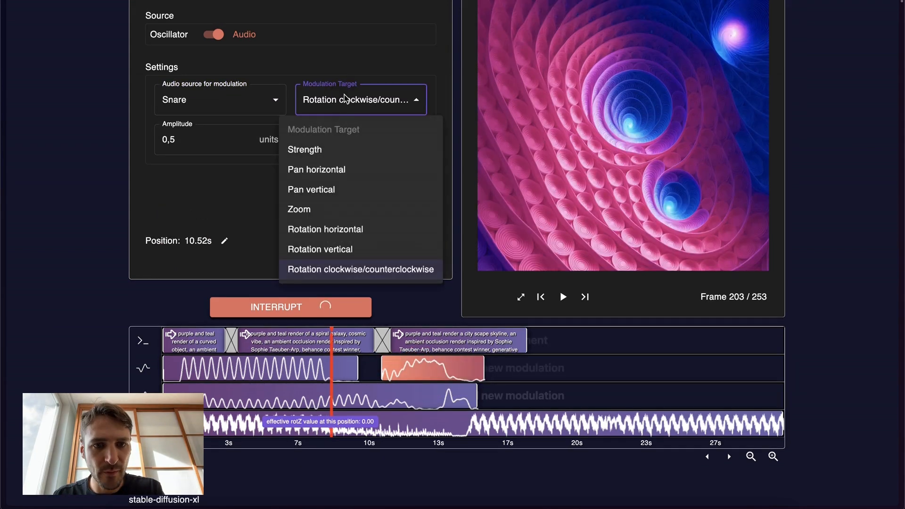
left_click(304, 149)
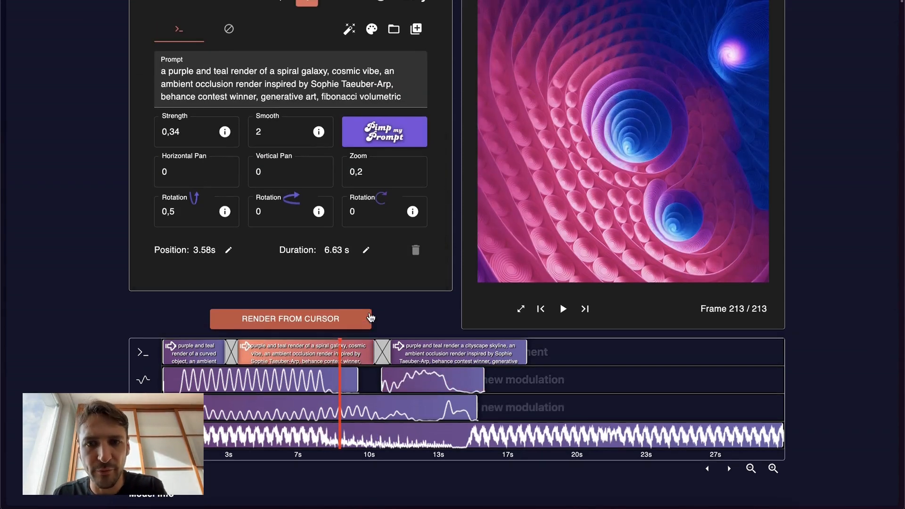
Give the cityscape scene zoom 0,5 and rotations 0,2, -0,3 and -0,6.
left_click(182, 211)
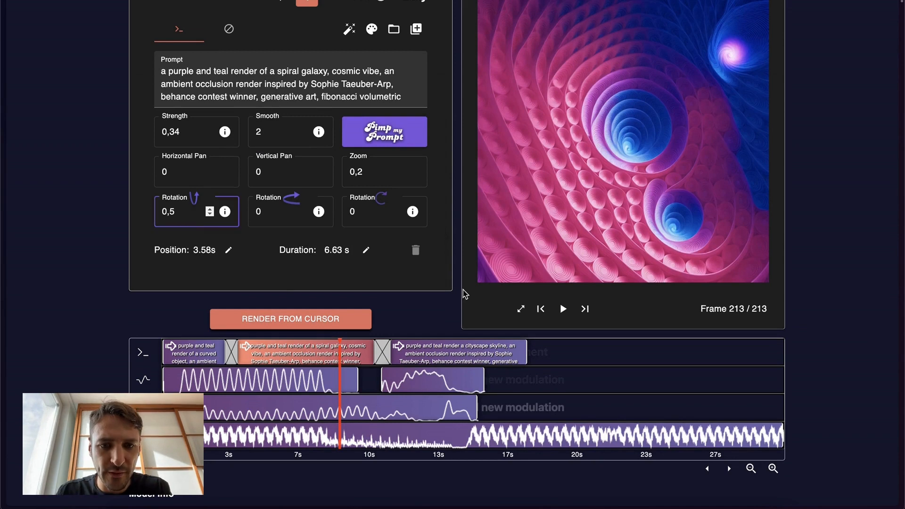
left_click(462, 352)
type("-0")
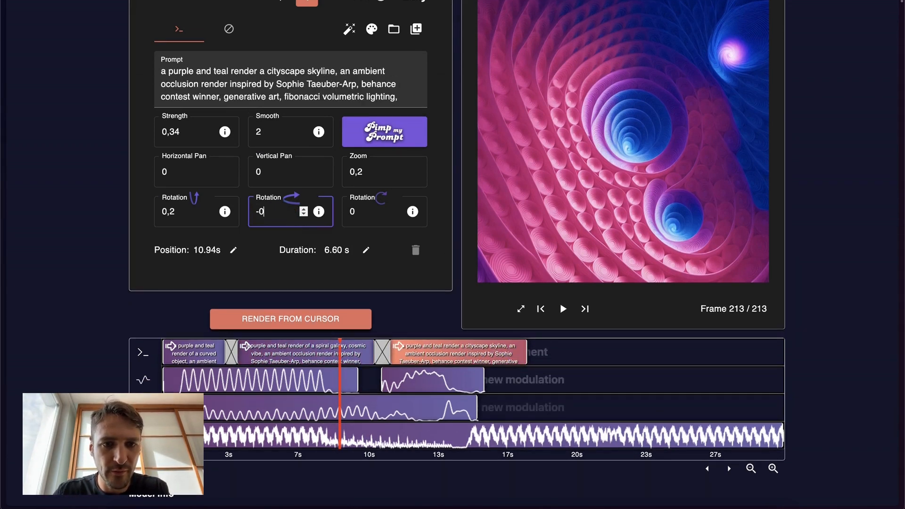
left_click(414, 172)
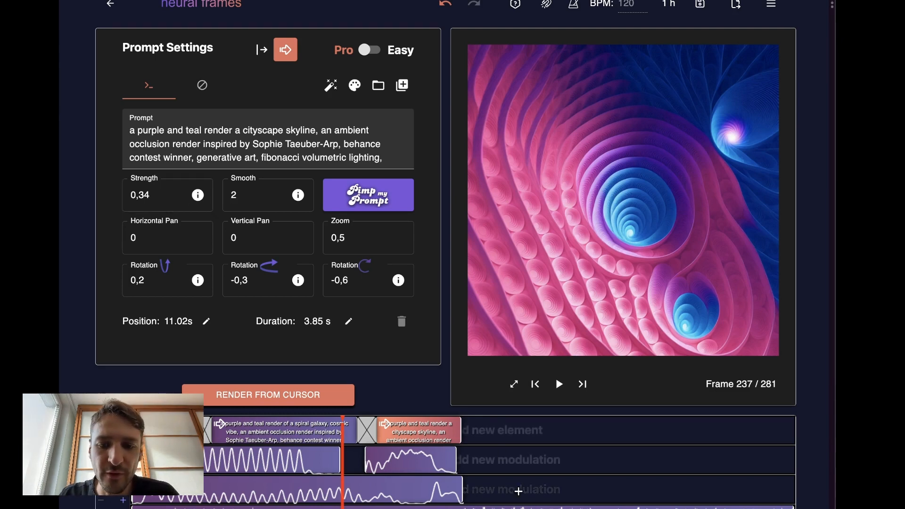
Step the cityscape scene's strength down to 0,23.
left_click(181, 199)
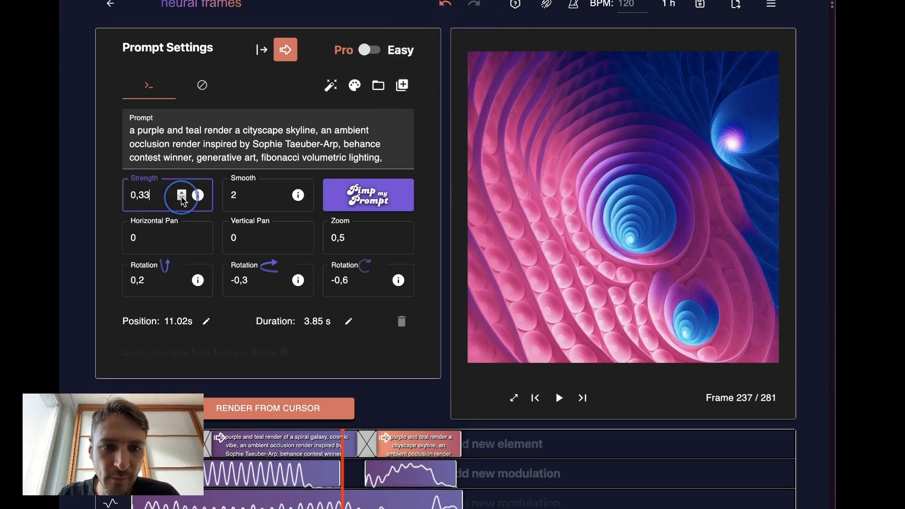
left_click(181, 199)
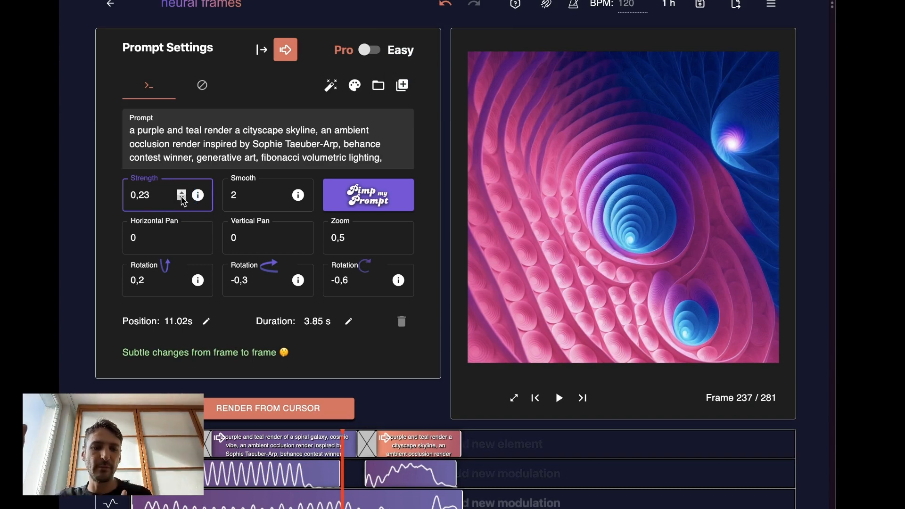
left_click(410, 459)
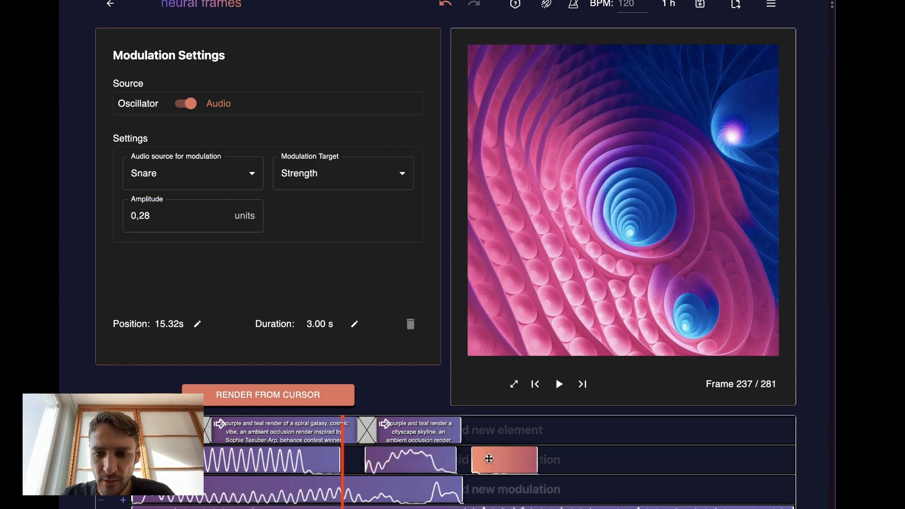
Drive the new 8.36 s Strength modulation from the Kick stem at amplitude 0,36.
left_click(192, 174)
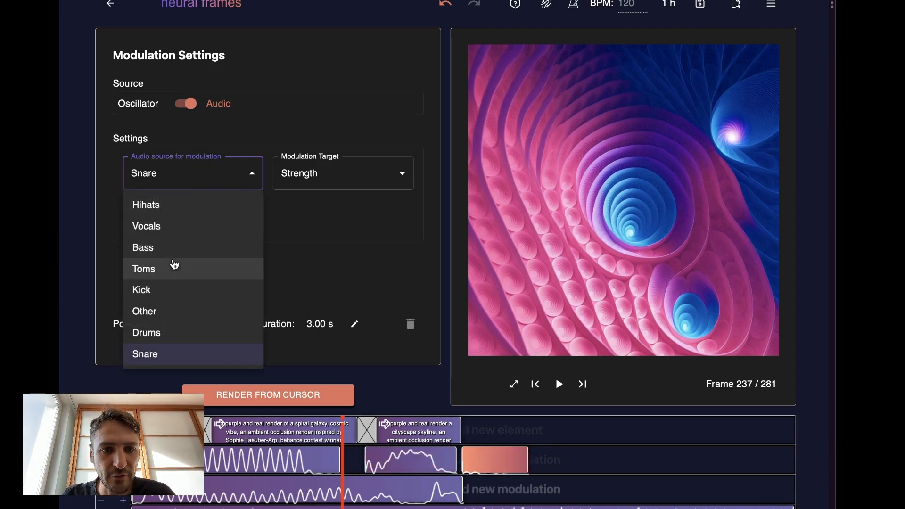
left_click(142, 290)
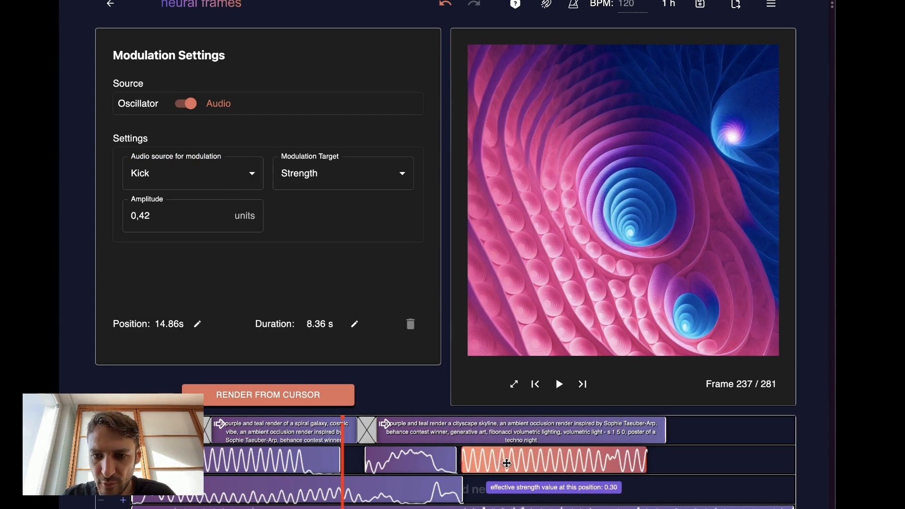
mouse_move(225, 219)
type("0,36")
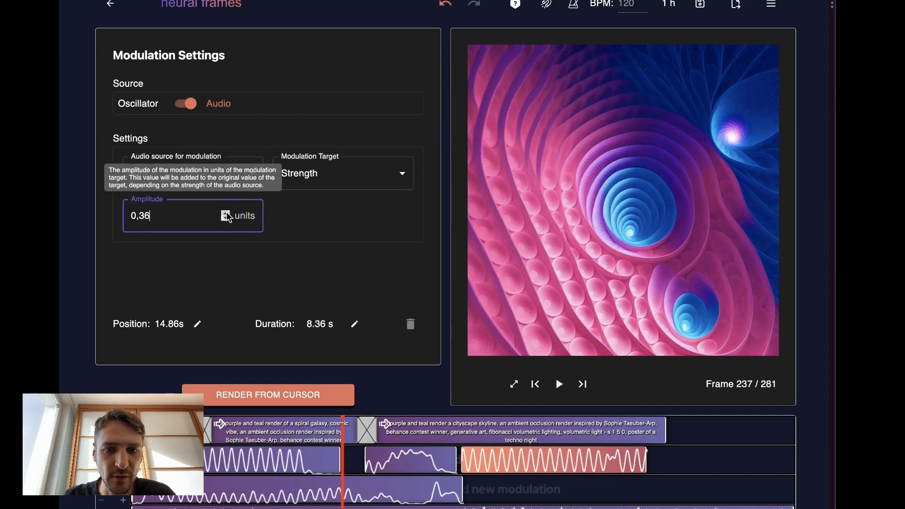
mouse_move(334, 369)
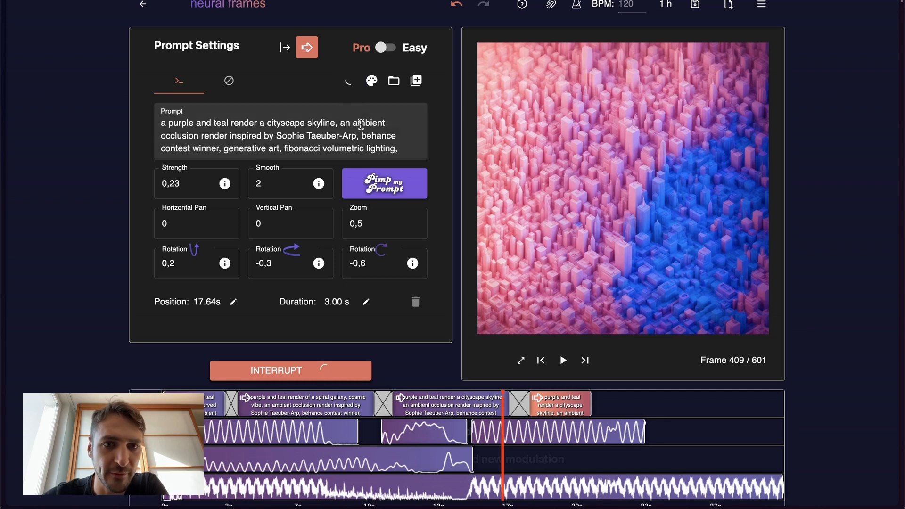
Prompt the new 17 s scene as a dystopian cyberpunk city with rotations -0,28, 0,16 and 0.
left_click(384, 183)
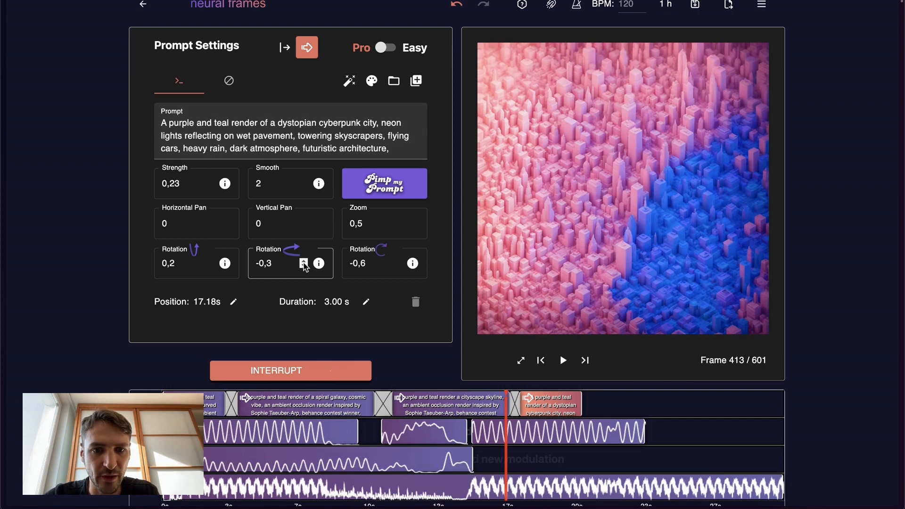
left_click(397, 263)
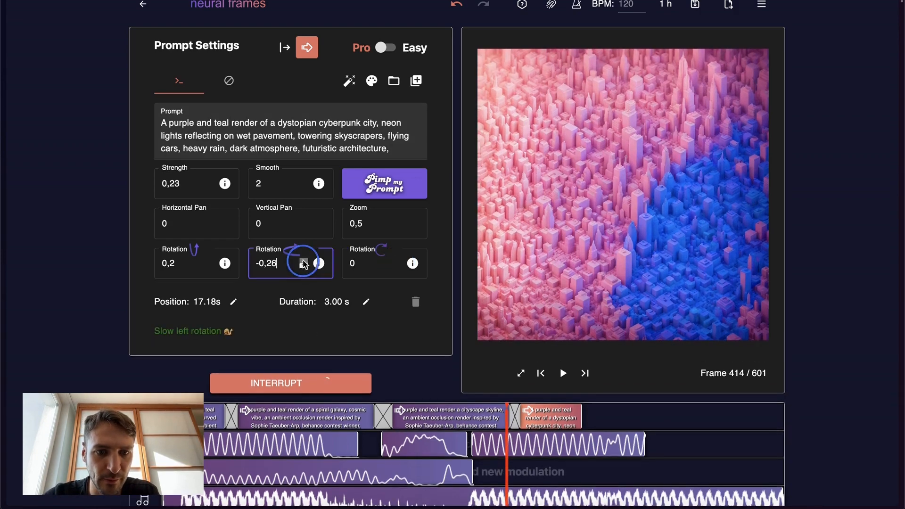
left_click(305, 263)
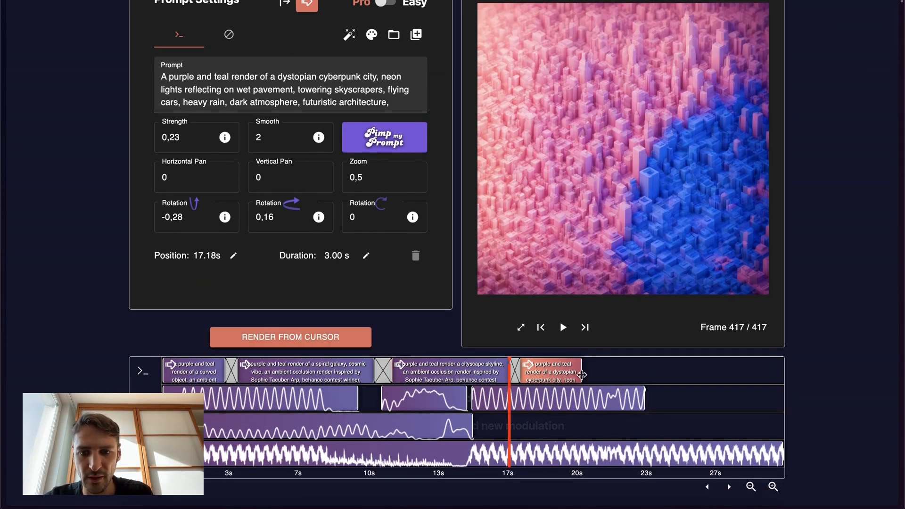
Extend the Kick modulation to 24.30 s and play back the video through the plants and island scenes.
left_click(290, 337)
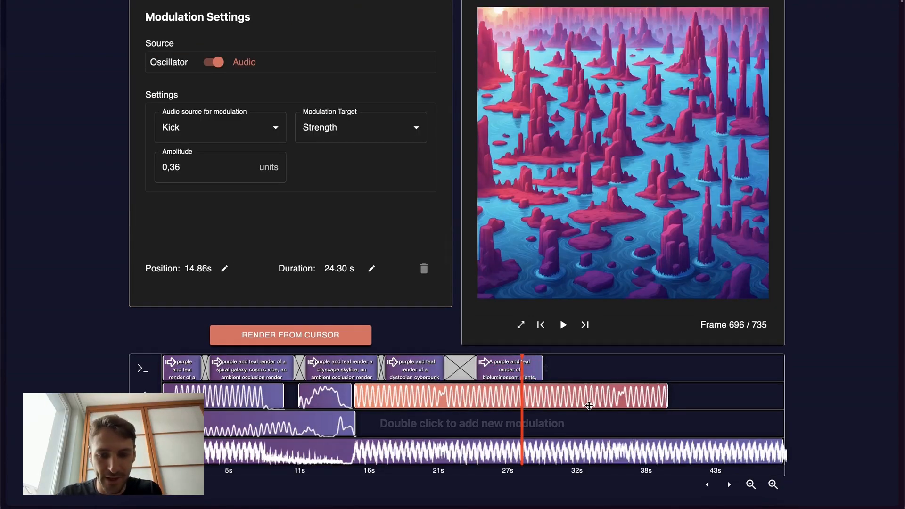
left_click(562, 324)
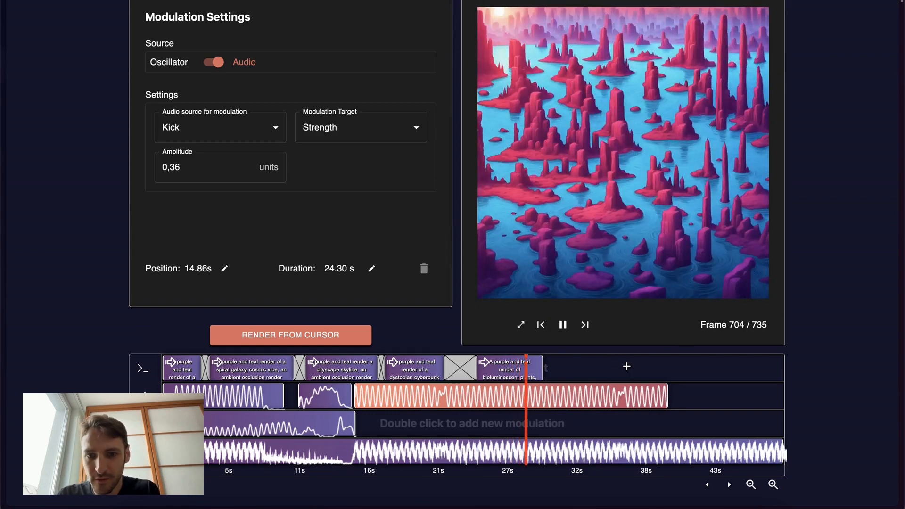
left_click(562, 324)
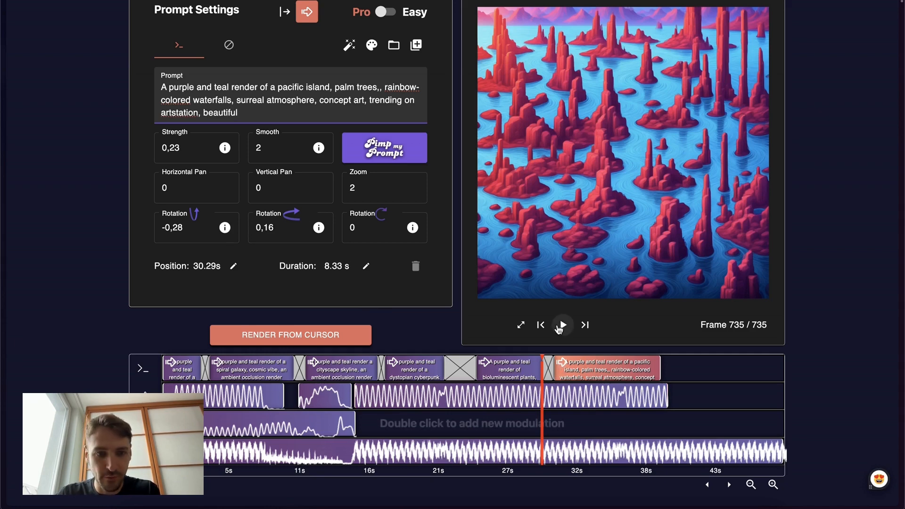
left_click(560, 324)
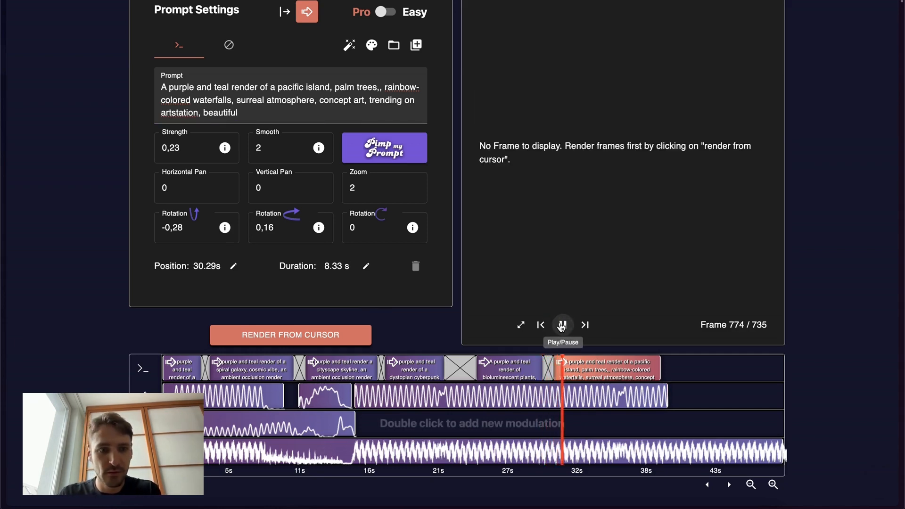